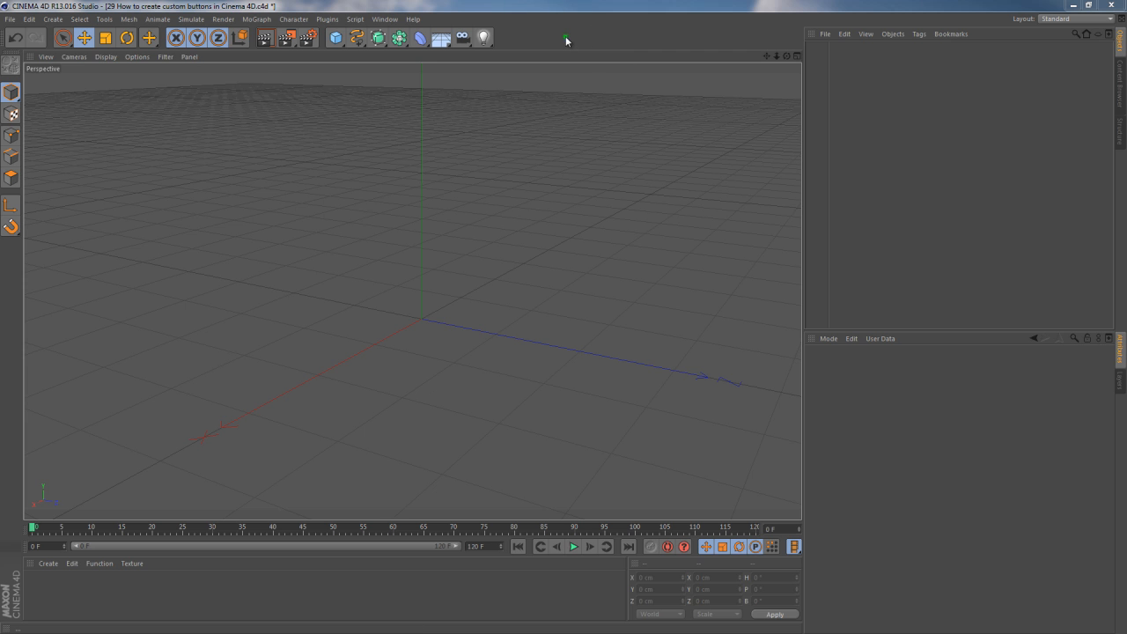
Create a new empty palette from Window > Customization and nudge it beside the viewport
{"action": "left_click", "coordinate": [399, 19]}
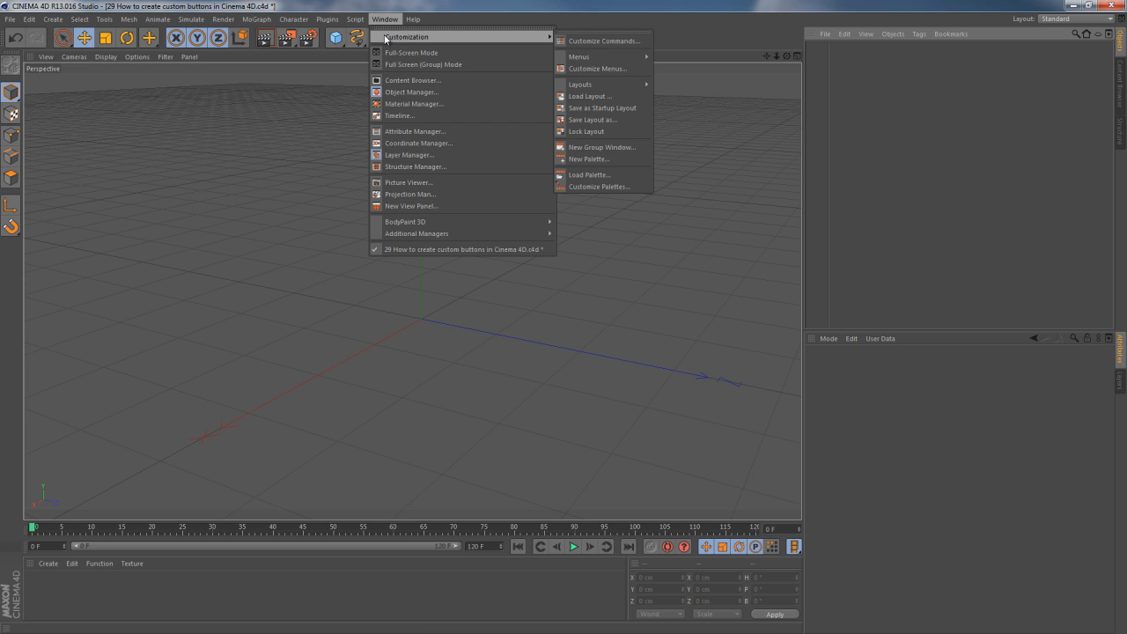
{"action": "mouse_move", "coordinate": [578, 158]}
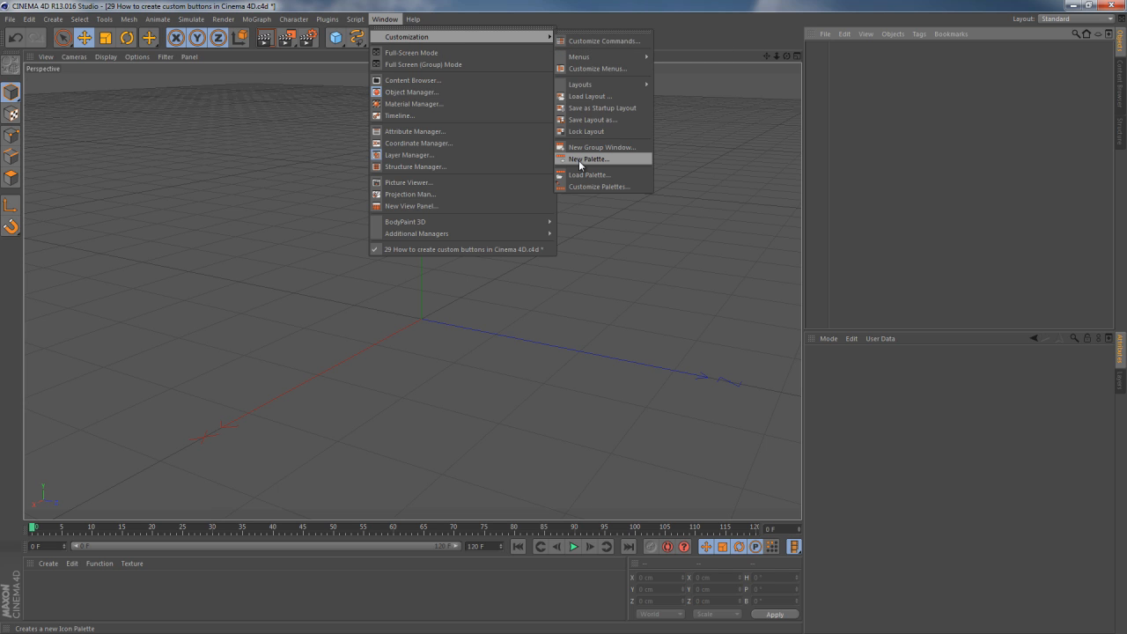
{"action": "left_click", "coordinate": [586, 159]}
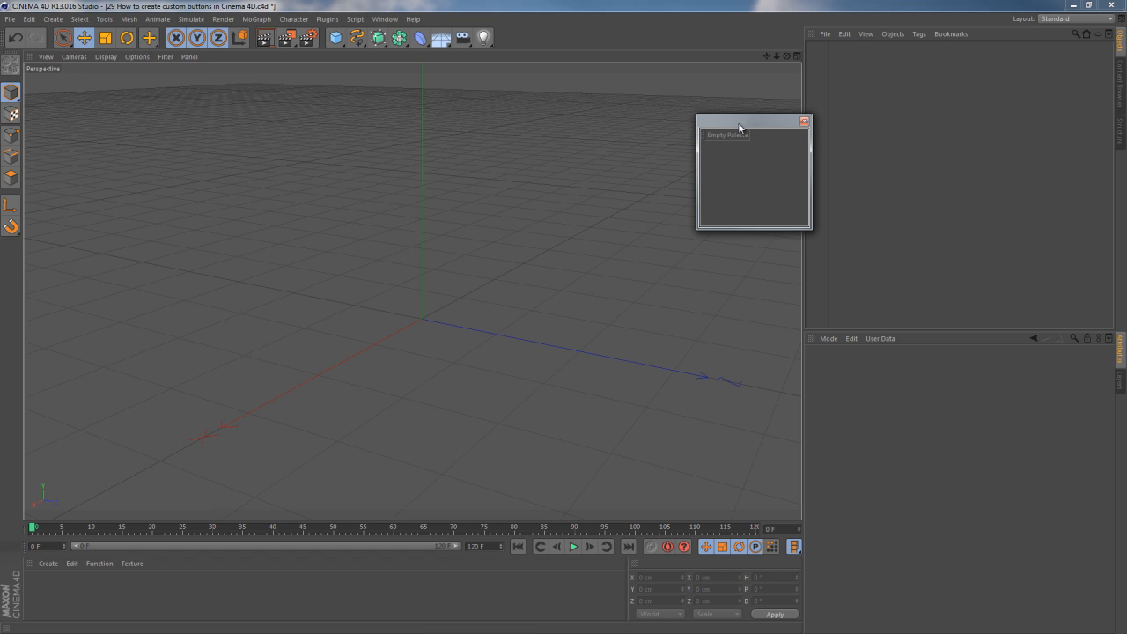
{"action": "left_click_drag", "start_coordinate": [739, 122], "coordinate": [728, 127]}
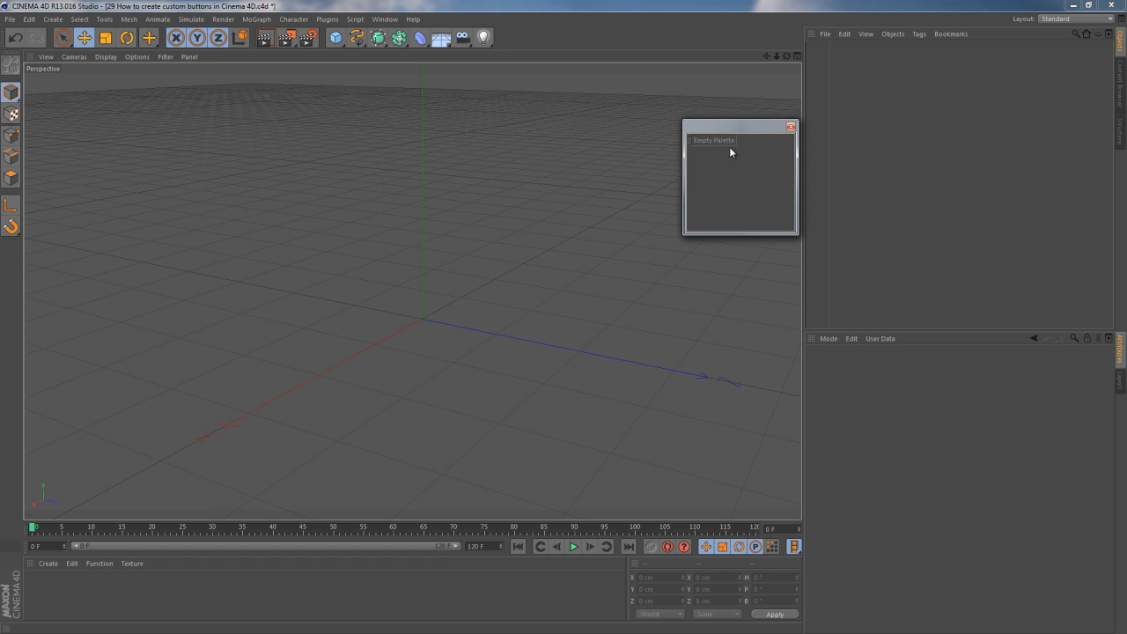
{"action": "mouse_move", "coordinate": [719, 145]}
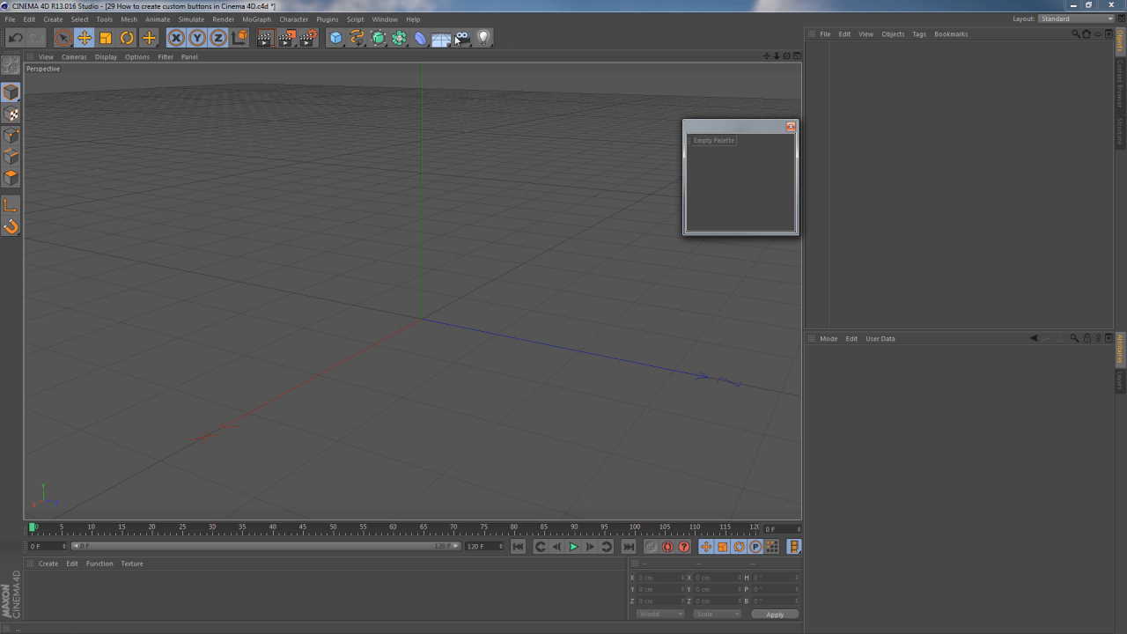
Open Customize Commands and filter the command list by name to 'psr'
{"action": "left_click", "coordinate": [379, 19]}
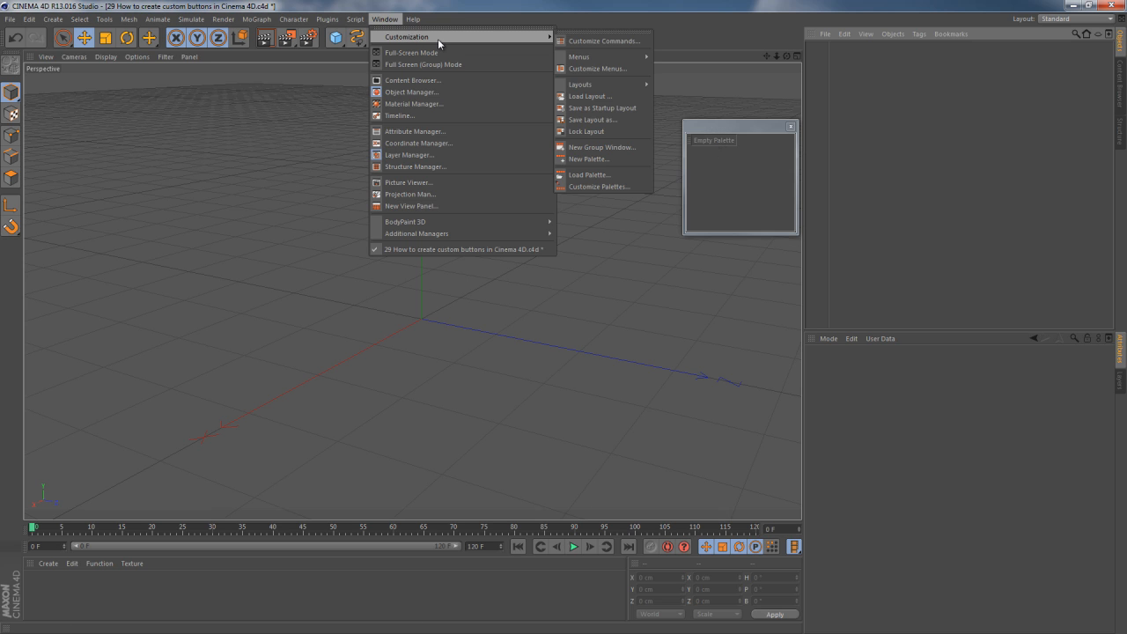
{"action": "mouse_move", "coordinate": [465, 44]}
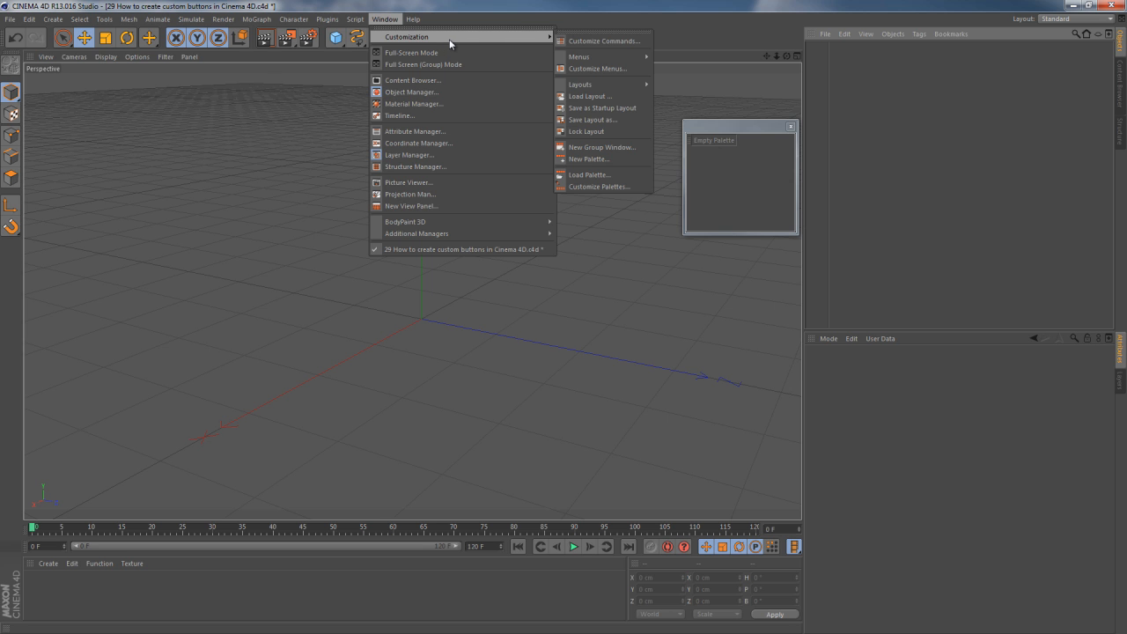
{"action": "mouse_move", "coordinate": [612, 40]}
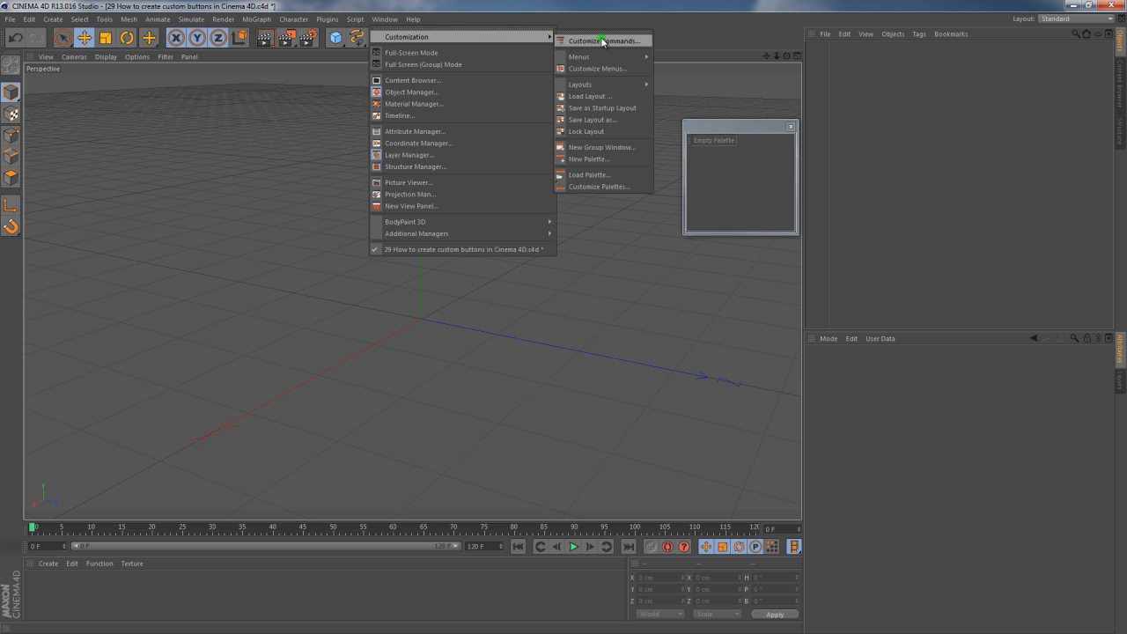
{"action": "left_click", "coordinate": [612, 40]}
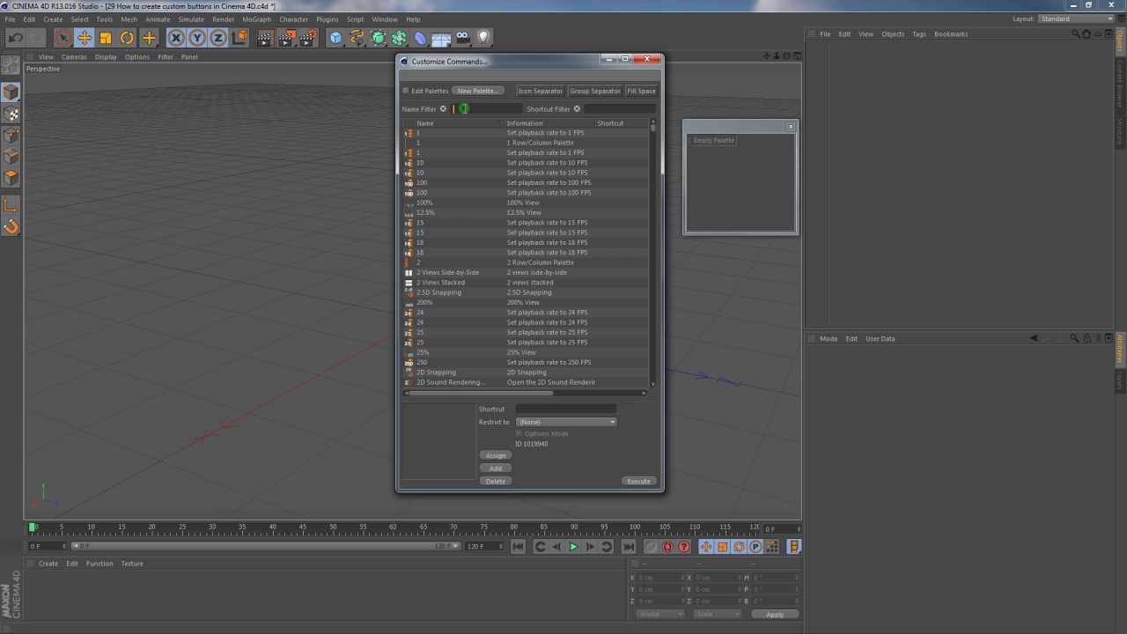
{"action": "type", "text": "psr"}
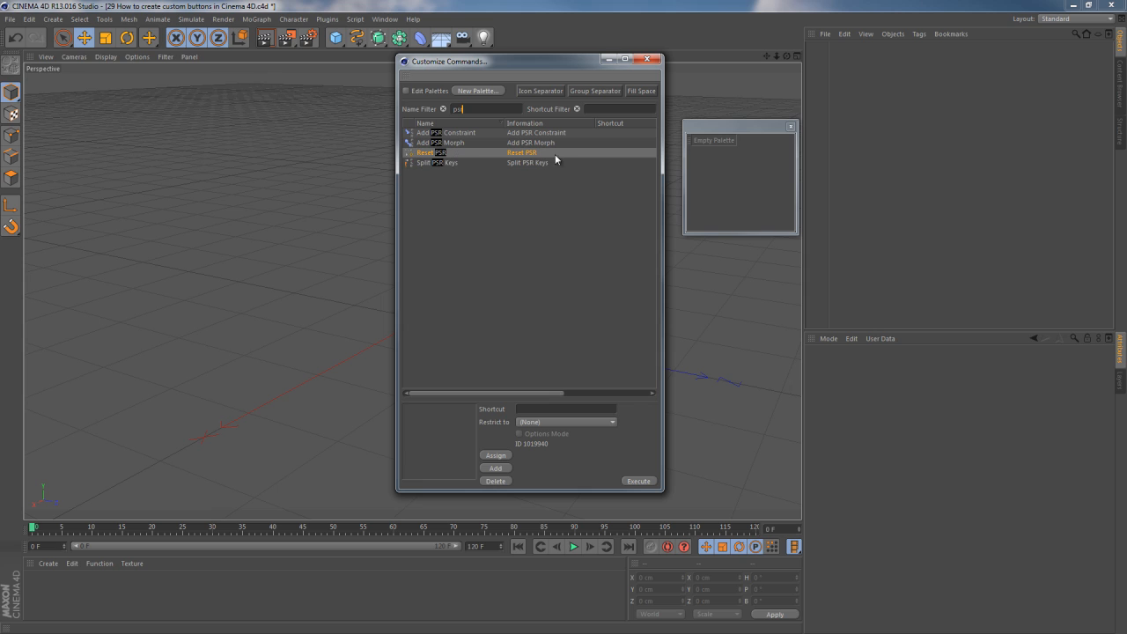
{"action": "mouse_move", "coordinate": [434, 156]}
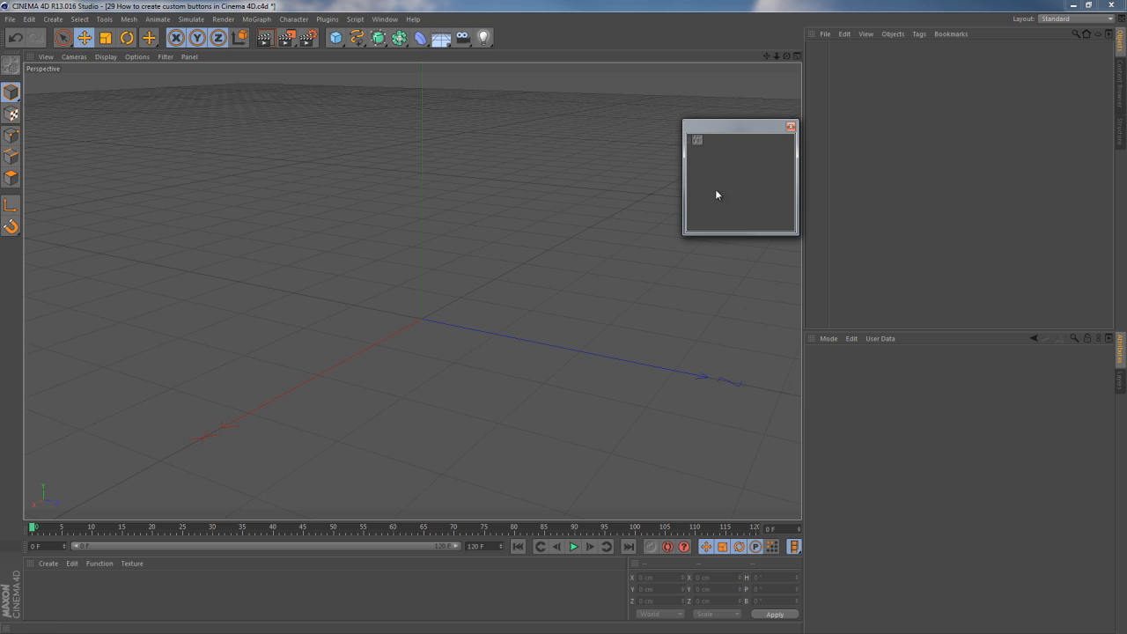
{"action": "mouse_move", "coordinate": [704, 157]}
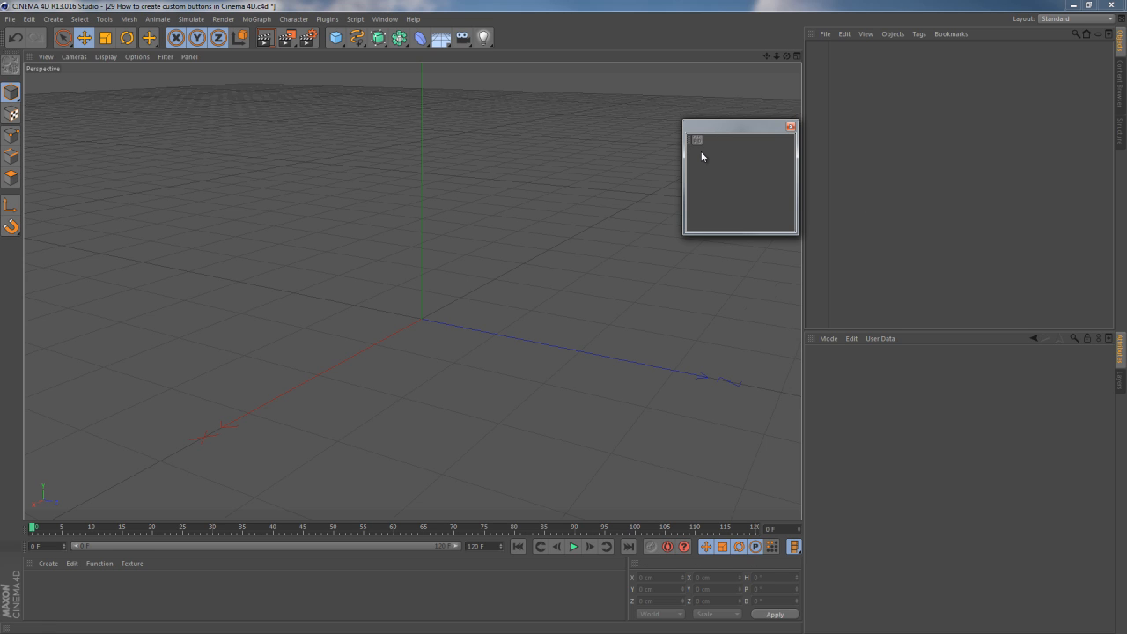
{"action": "mouse_move", "coordinate": [690, 141]}
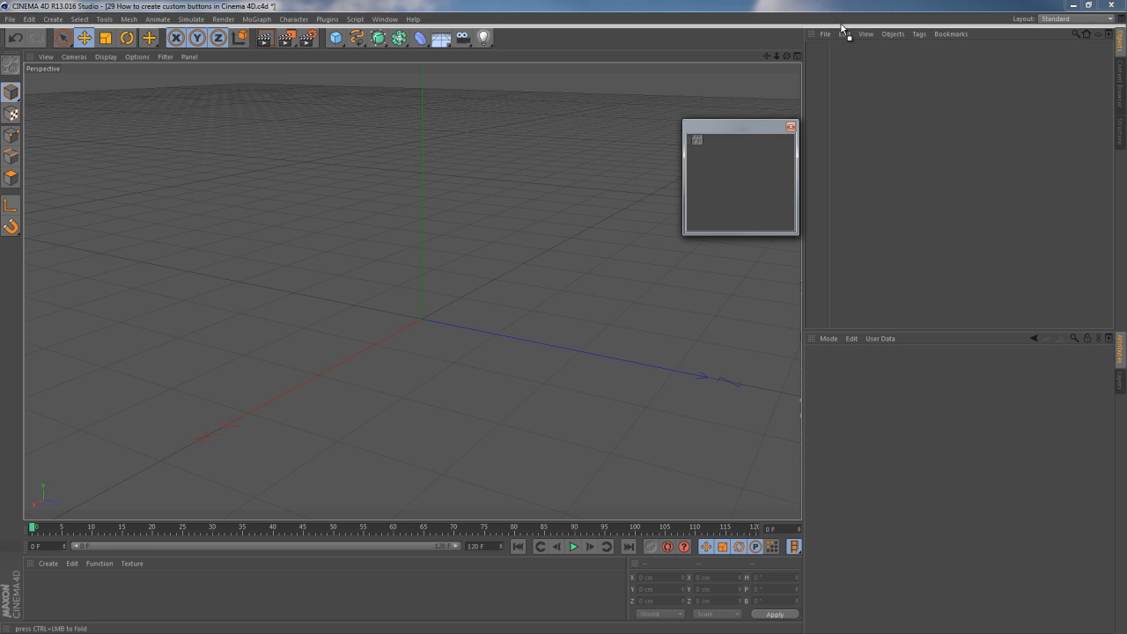
{"action": "mouse_move", "coordinate": [849, 38]}
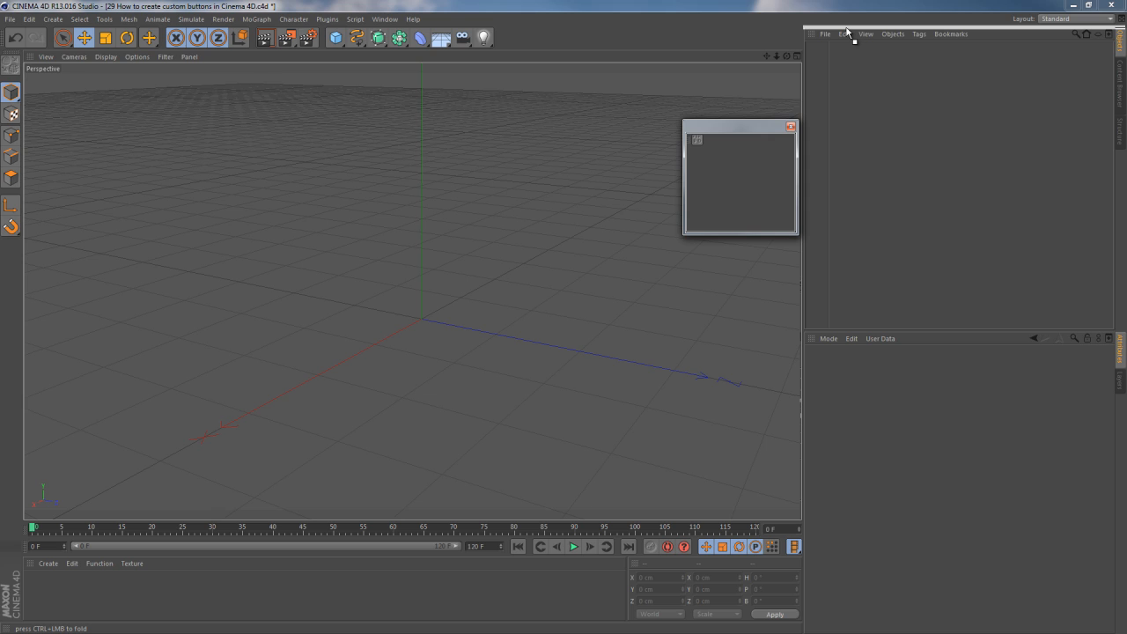